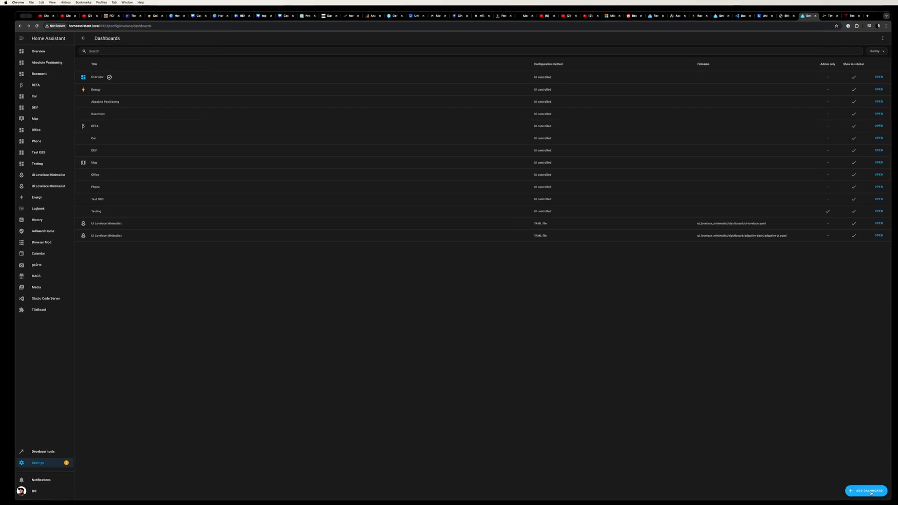
# Create a new dashboard titled 'Living Room'
pyautogui.click(867, 492)
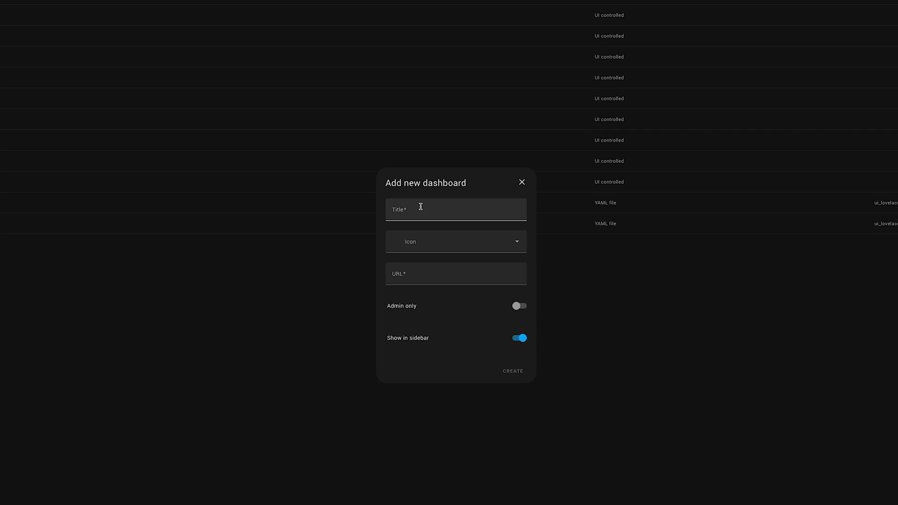
pyautogui.write('Living')
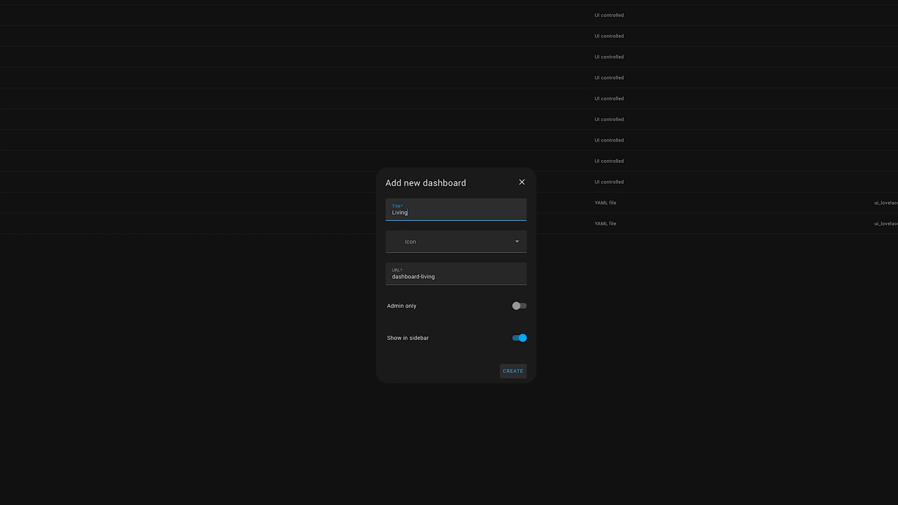
pyautogui.write('Room')
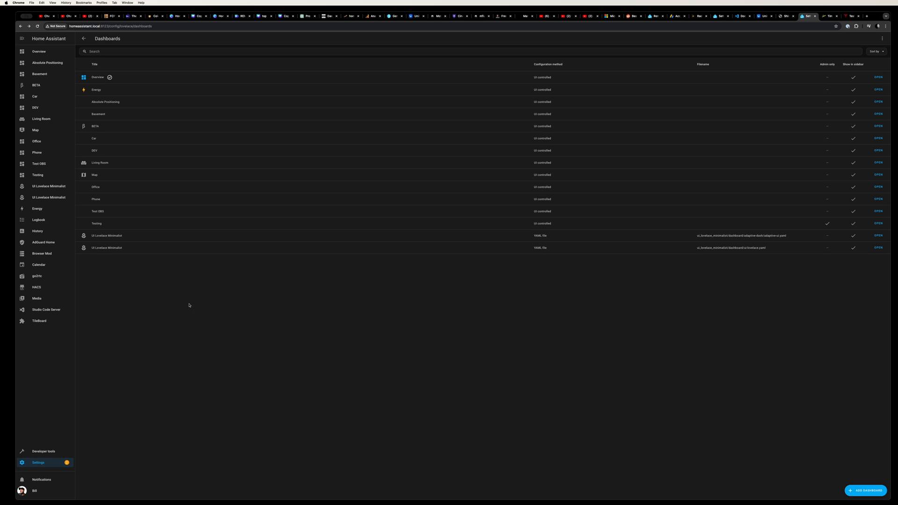
# Set the Living Room Home view to the Panel (1 card) layout and save it
pyautogui.click(40, 119)
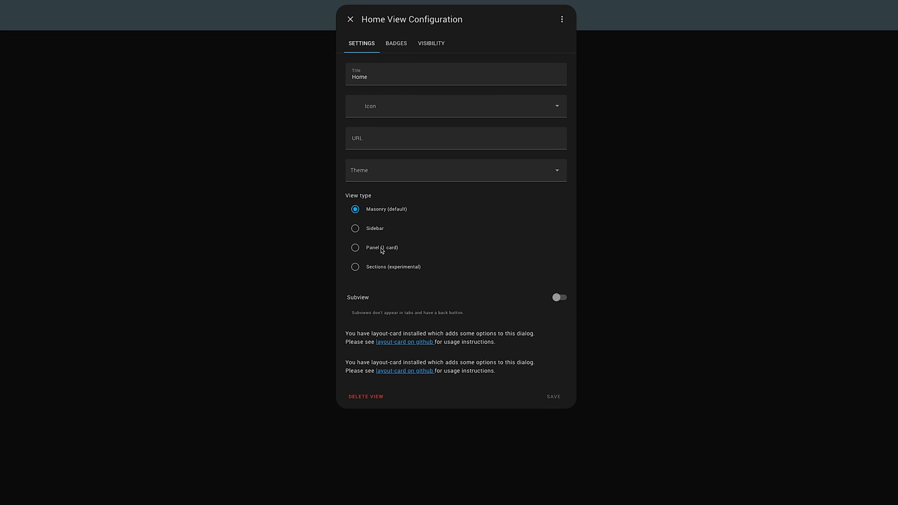
pyautogui.click(355, 247)
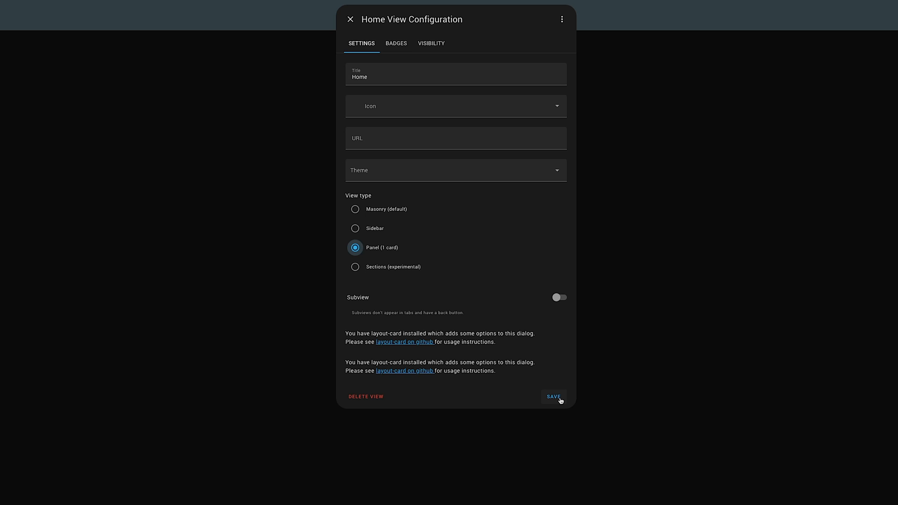
pyautogui.click(553, 396)
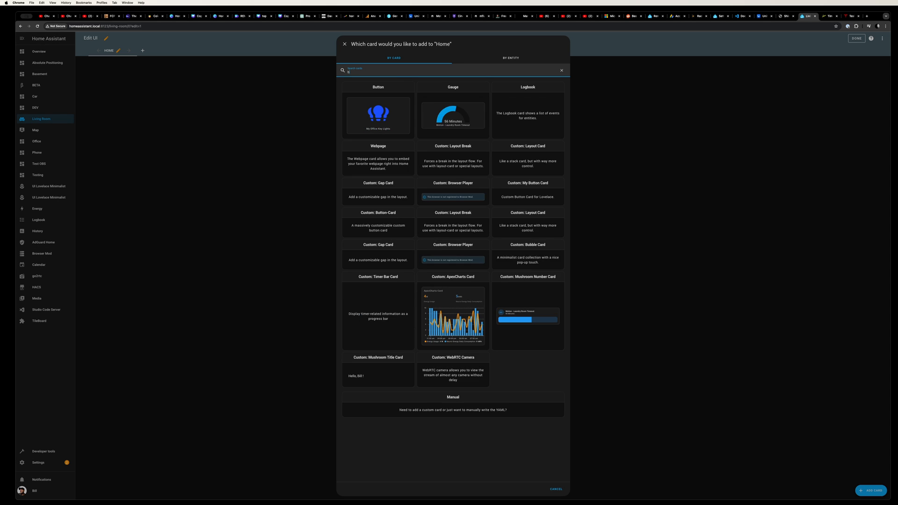
# Add a custom button card with styles giving it a green background-color, and save it
pyautogui.write('button')
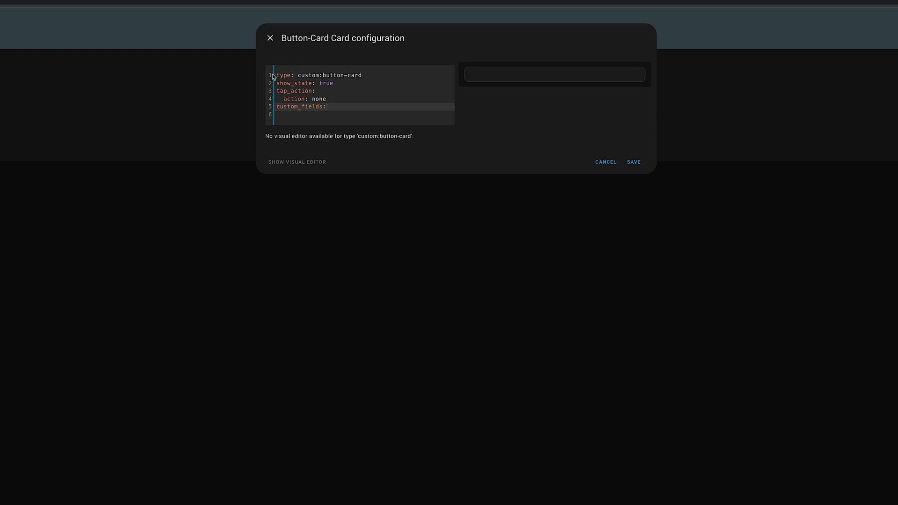
pyautogui.press('enter')
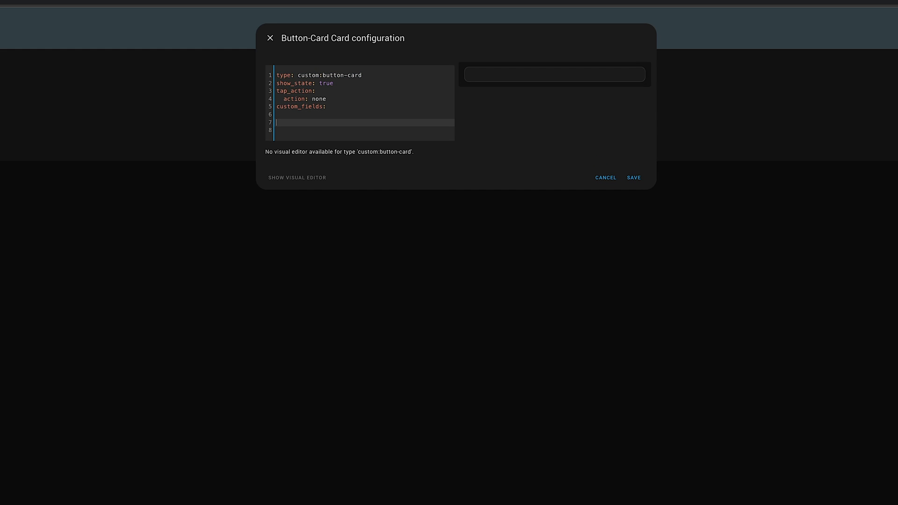
pyautogui.write('styles:')
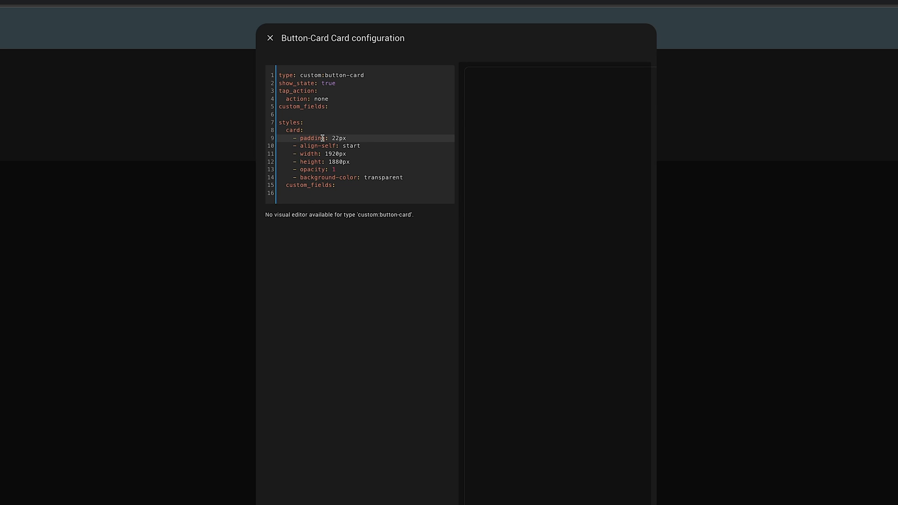
pyautogui.doubleClick(381, 177)
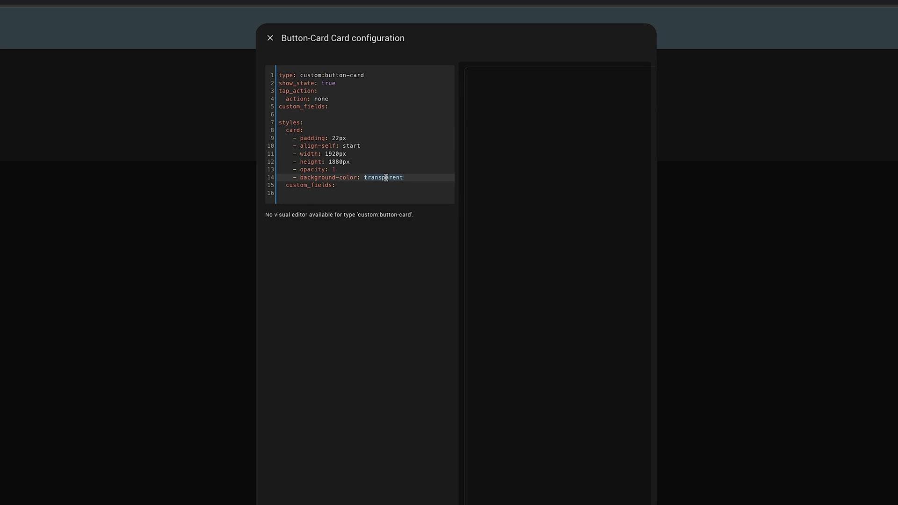
pyautogui.write('green')
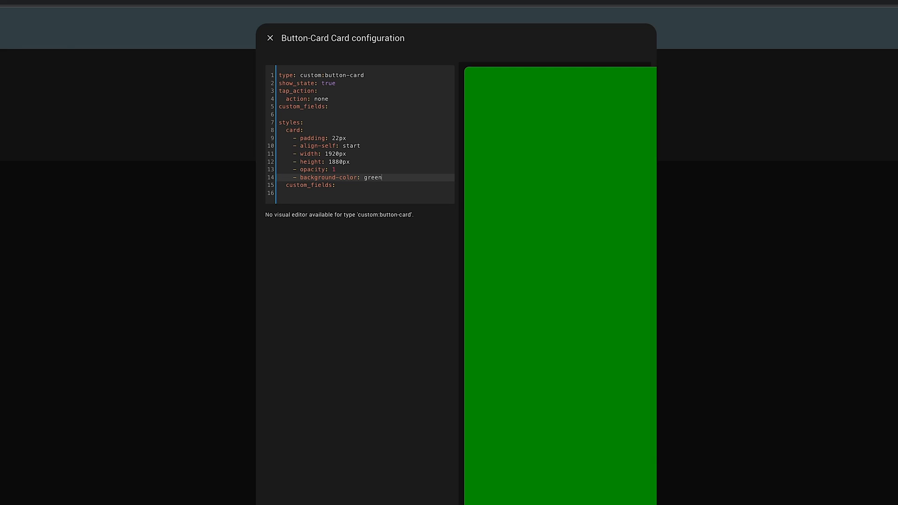
pyautogui.click(269, 38)
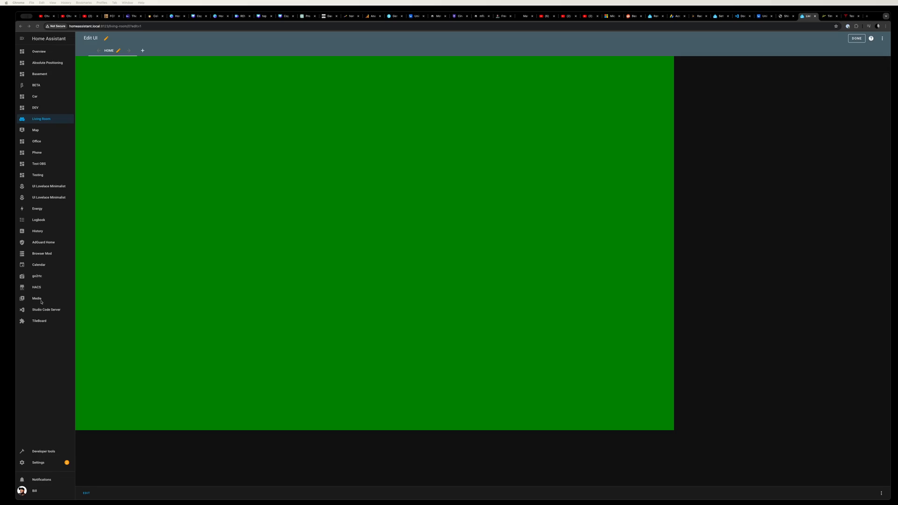
# In Browser Mod, switch on Hide sidebar for the LivingRoom browser
pyautogui.click(42, 253)
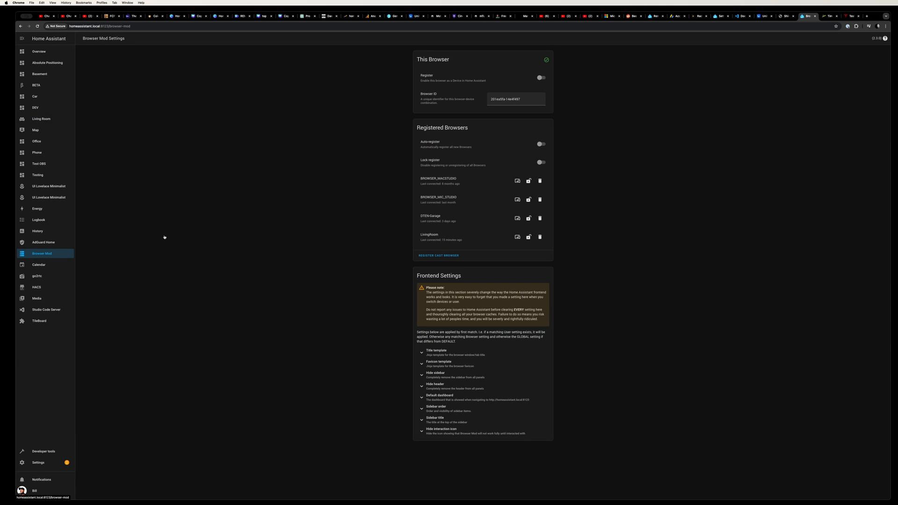
pyautogui.scroll(-3)
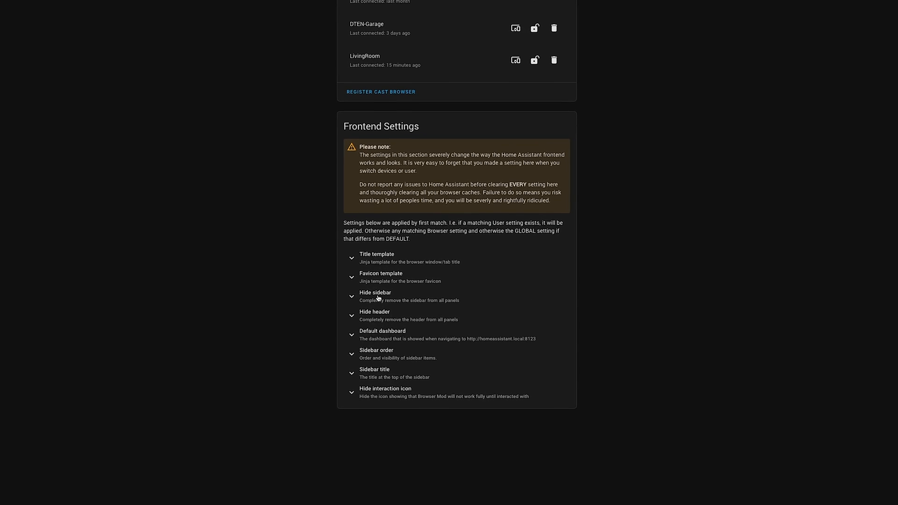
pyautogui.click(375, 297)
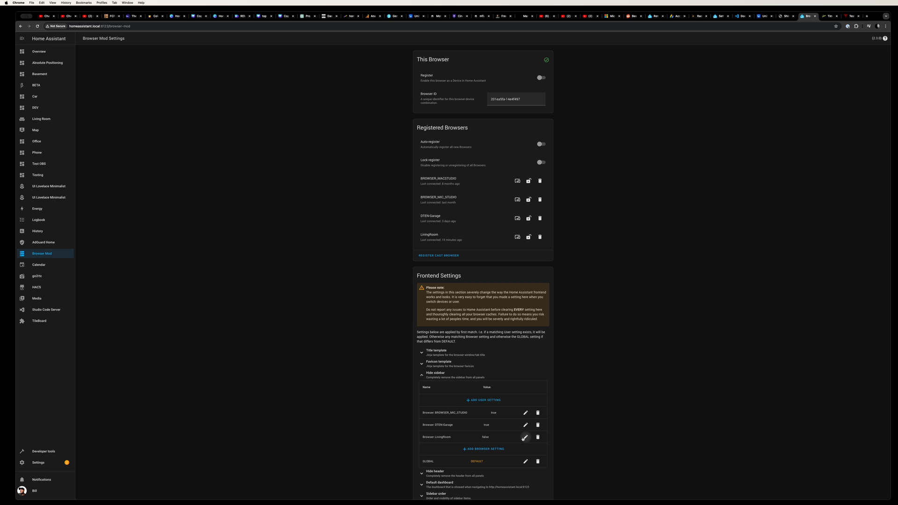
pyautogui.click(525, 437)
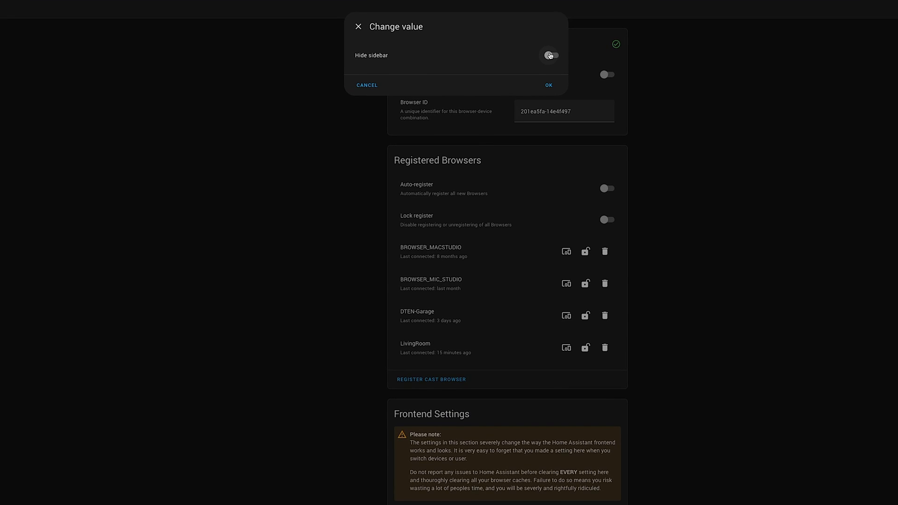
pyautogui.click(550, 56)
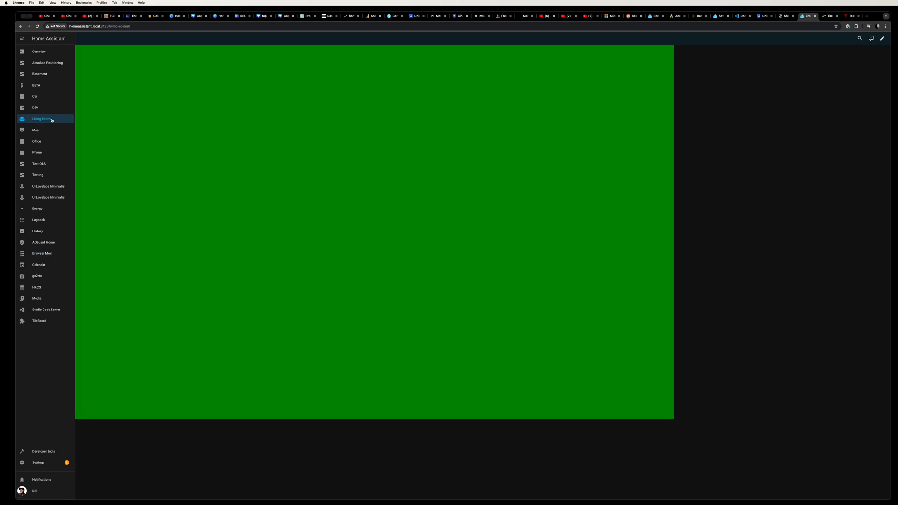
# View the LivingRoom Browser Mod device page with its diagnostic width and height sensors
pyautogui.click(37, 463)
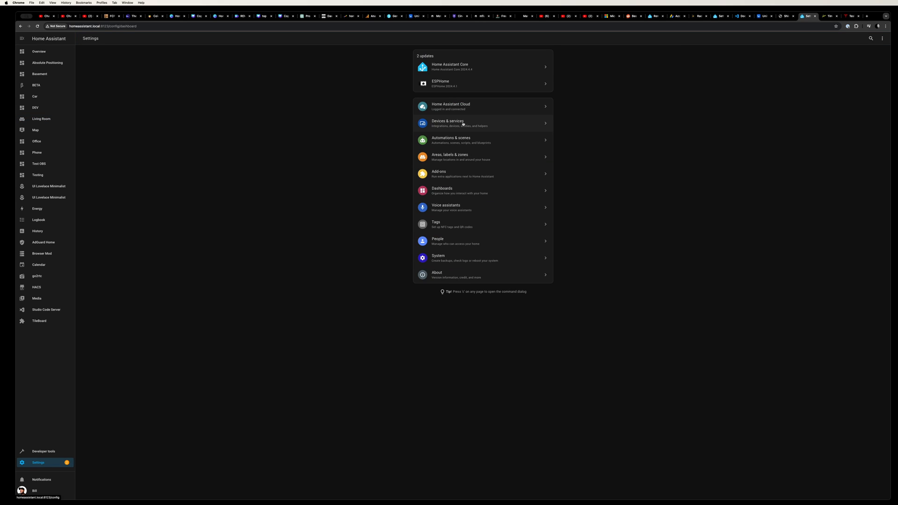
pyautogui.click(448, 122)
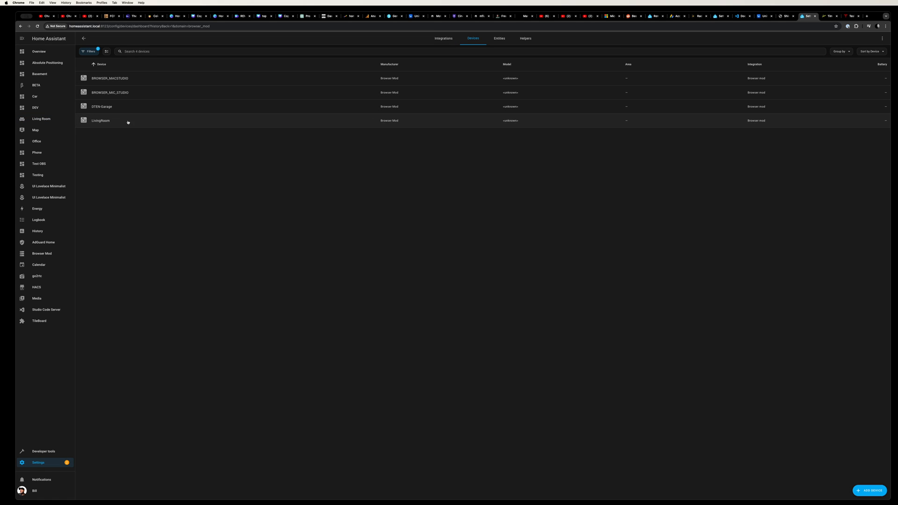
pyautogui.click(101, 121)
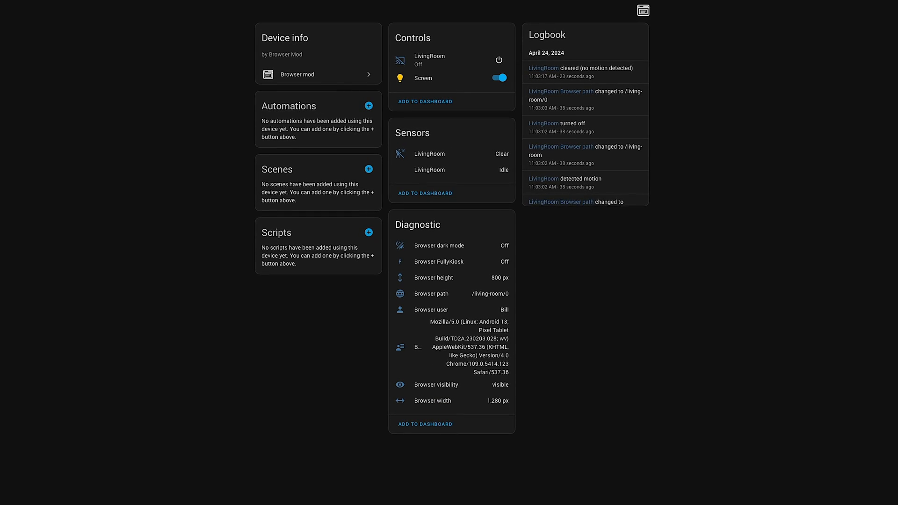
pyautogui.scroll(-3)
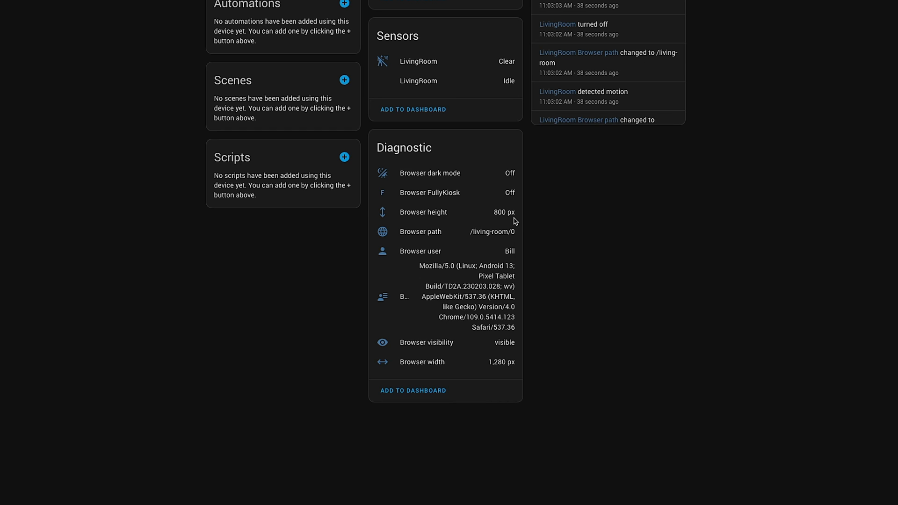
pyautogui.moveTo(515, 219)
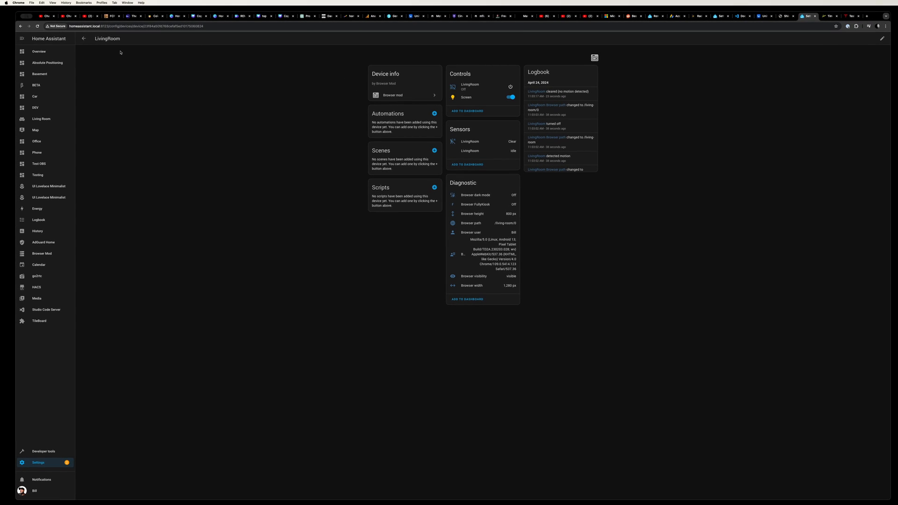
pyautogui.moveTo(47, 119)
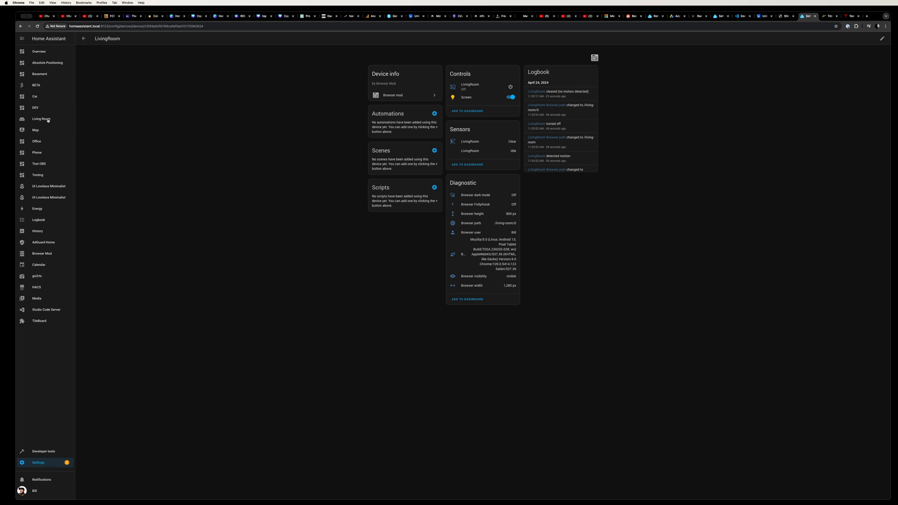
# Size the button card to 1200px and make its background-color transparent
pyautogui.click(40, 119)
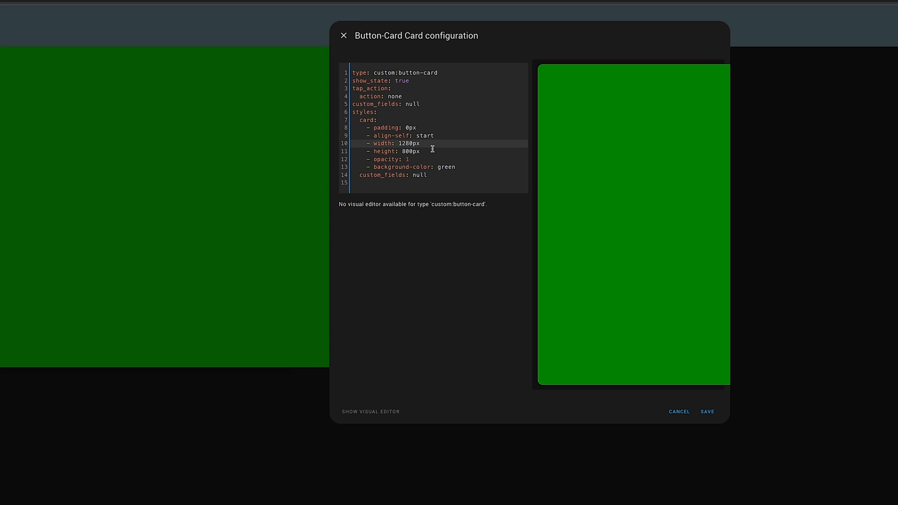
pyautogui.write('1200px')
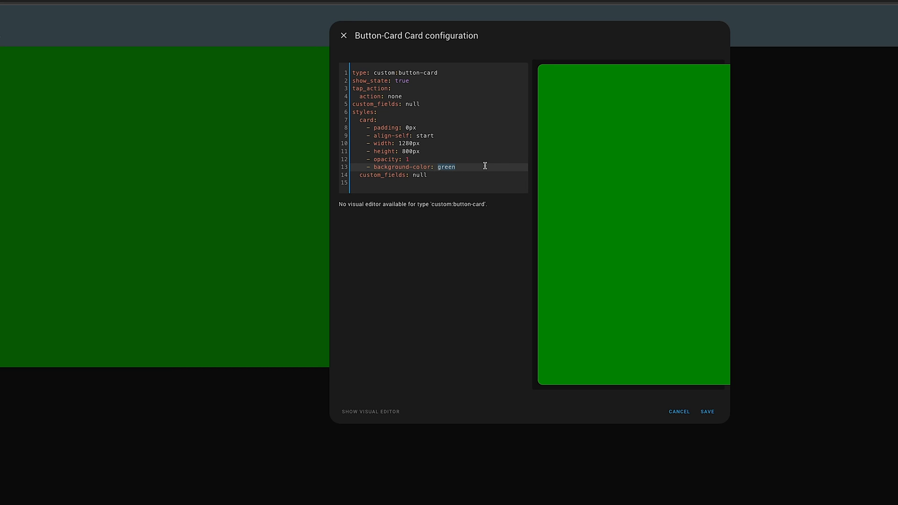
pyautogui.write('transparent')
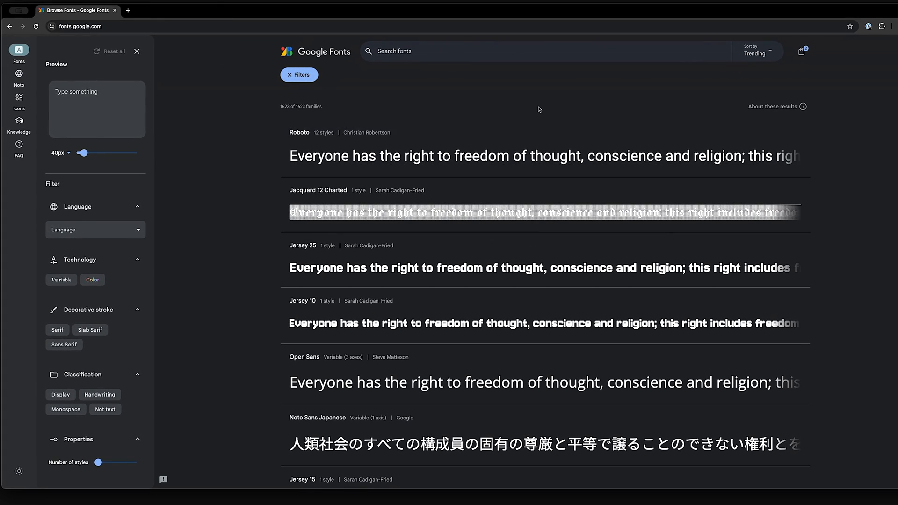
# Preview the fonts with the sample text 'AM April'
pyautogui.write('AM')
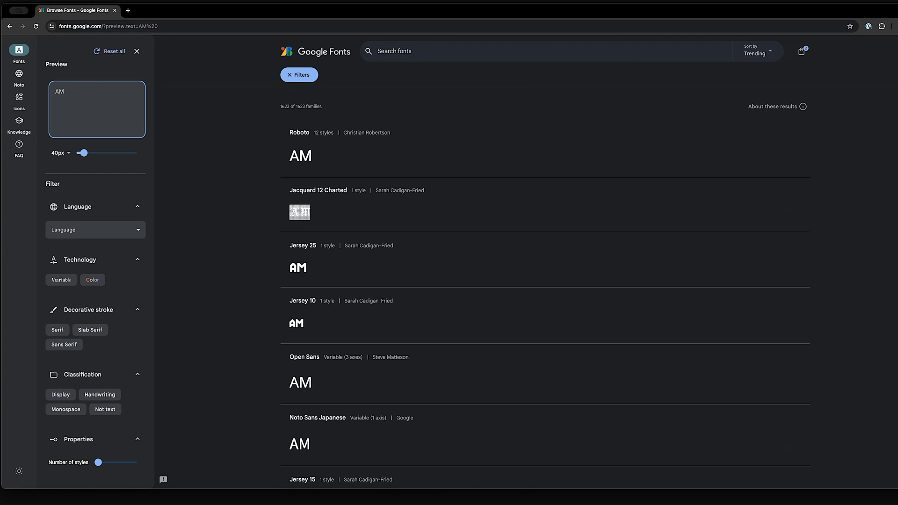
pyautogui.write('April')
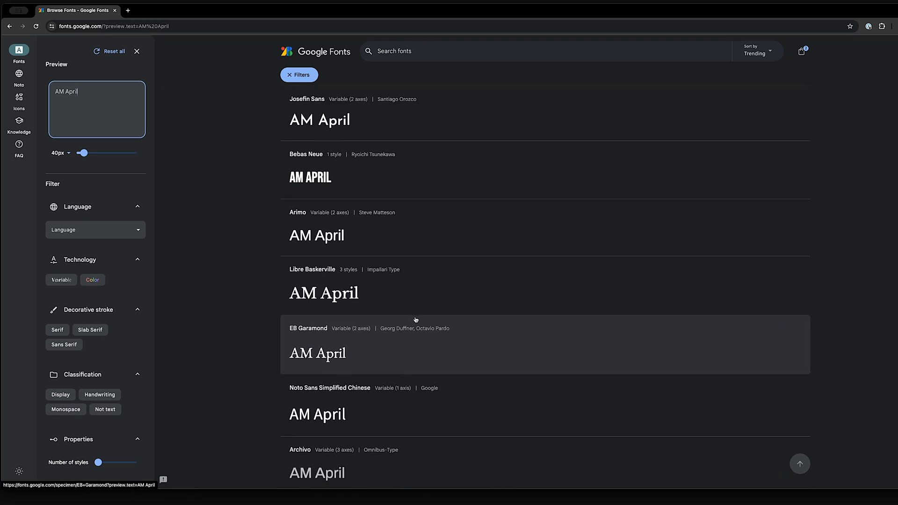
pyautogui.scroll(-3)
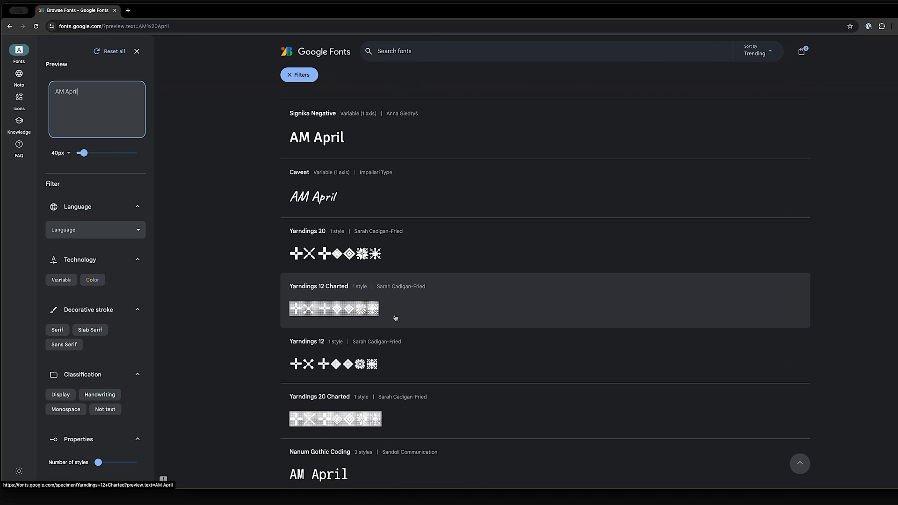
pyautogui.scroll(-3)
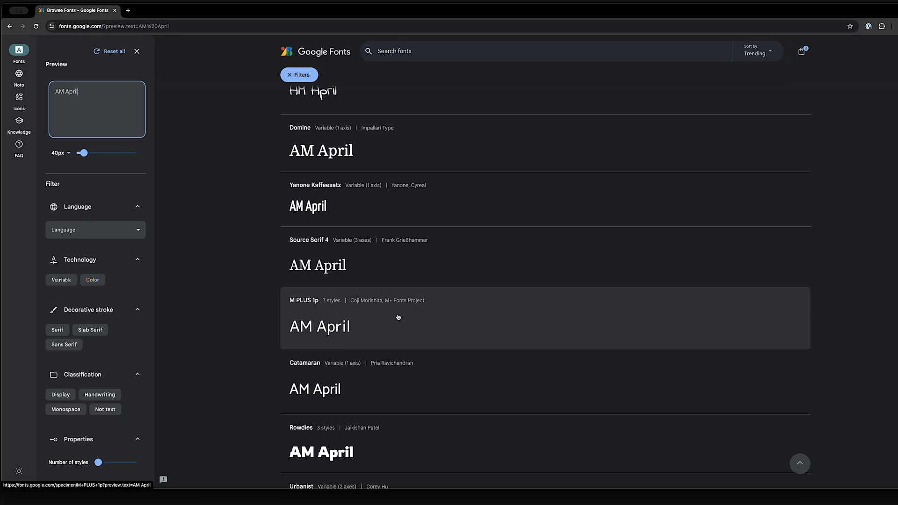
pyautogui.scroll(-3)
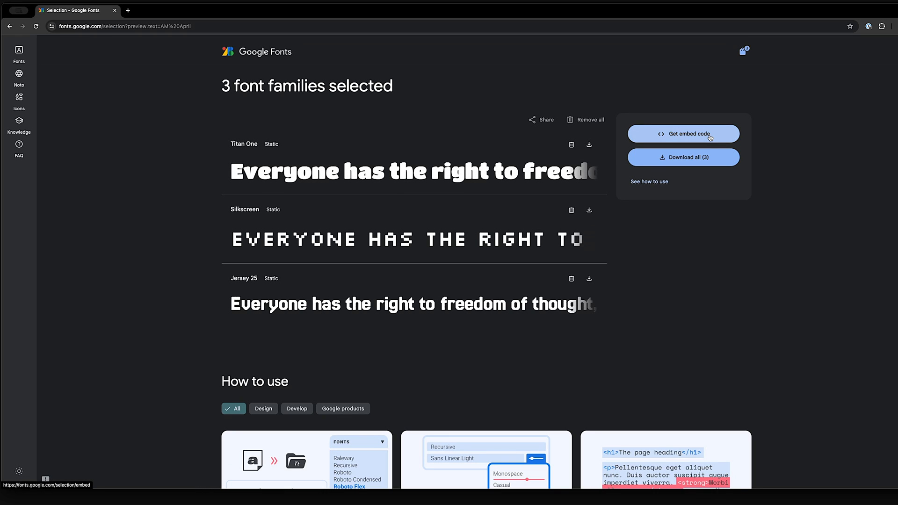
# Copy the stylesheet href URL from the embed code for Titan One, Silkscreen and Jersey 25
pyautogui.click(683, 134)
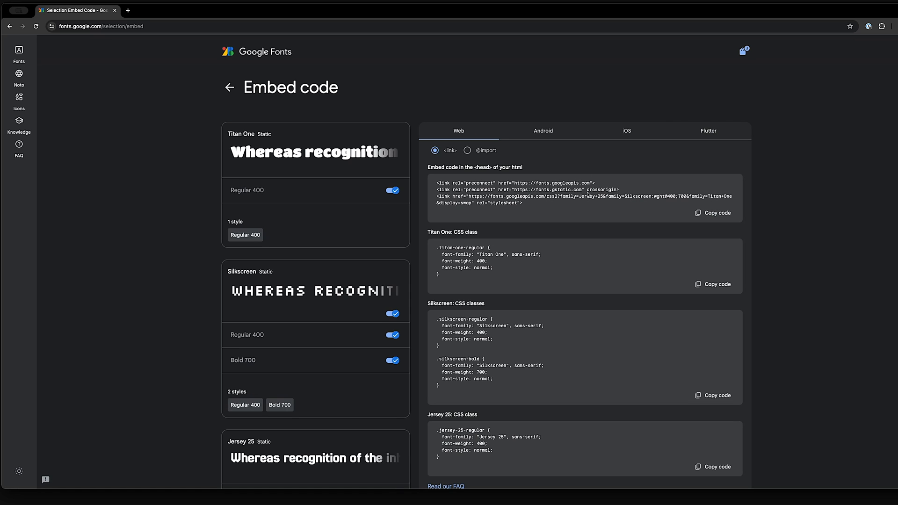
pyautogui.moveTo(470, 196)
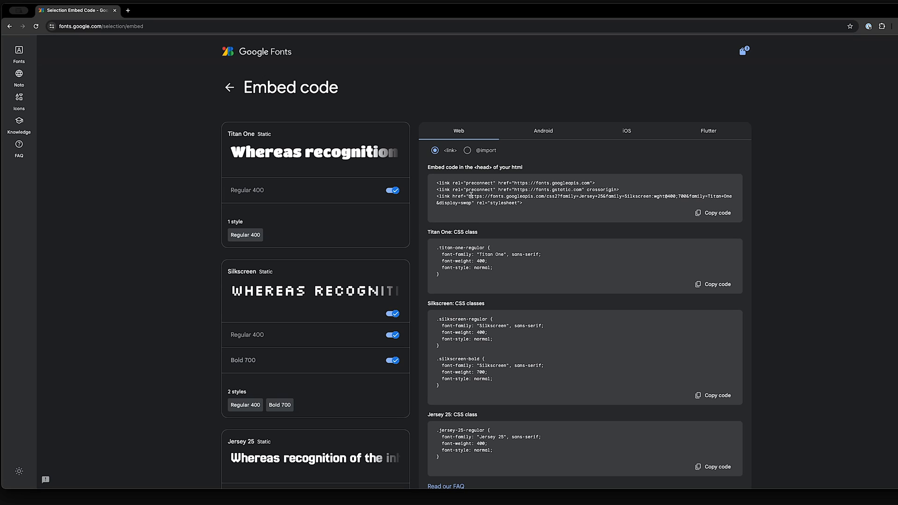
pyautogui.moveTo(469, 196); pyautogui.dragTo(645, 197)
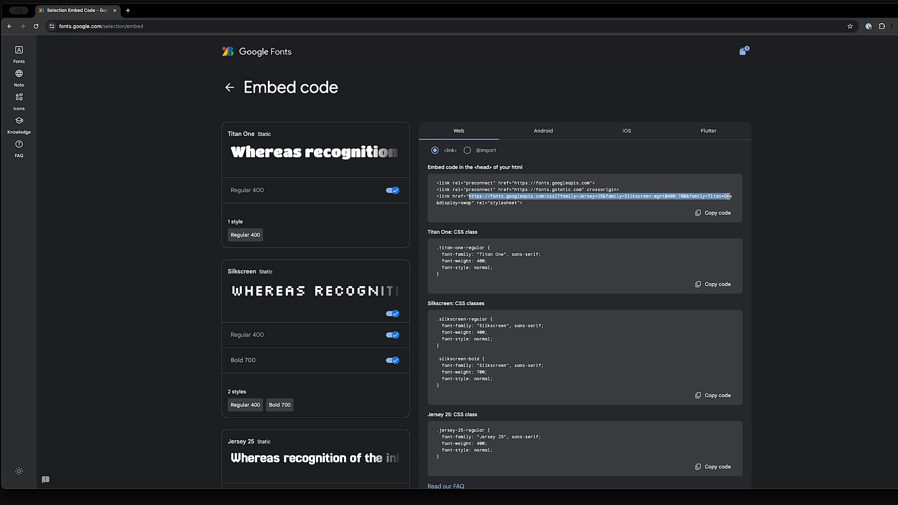
pyautogui.rightClick(593, 196)
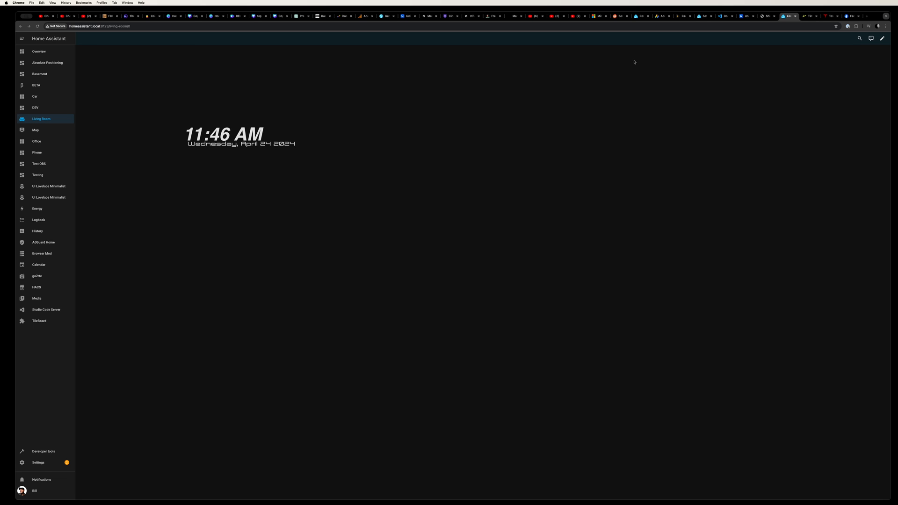
# Reach the dashboard Resources list from Settings > Dashboards
pyautogui.click(38, 463)
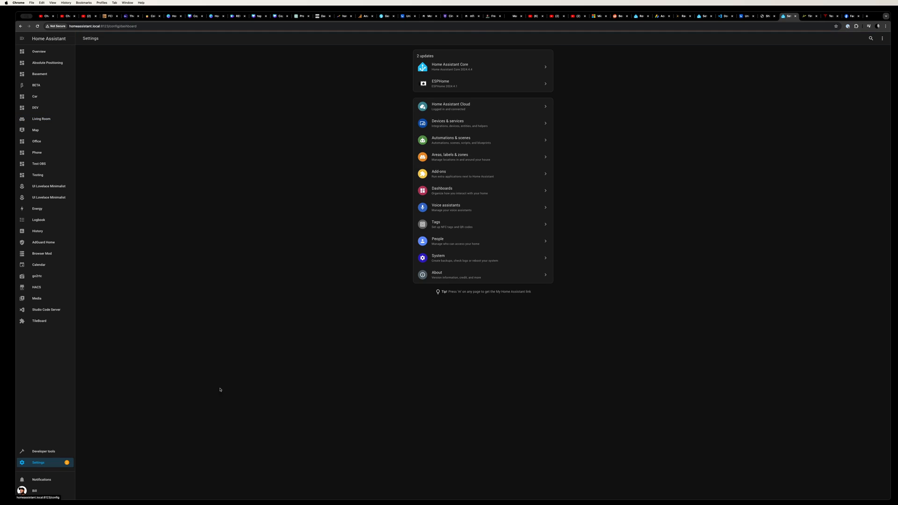
pyautogui.click(442, 189)
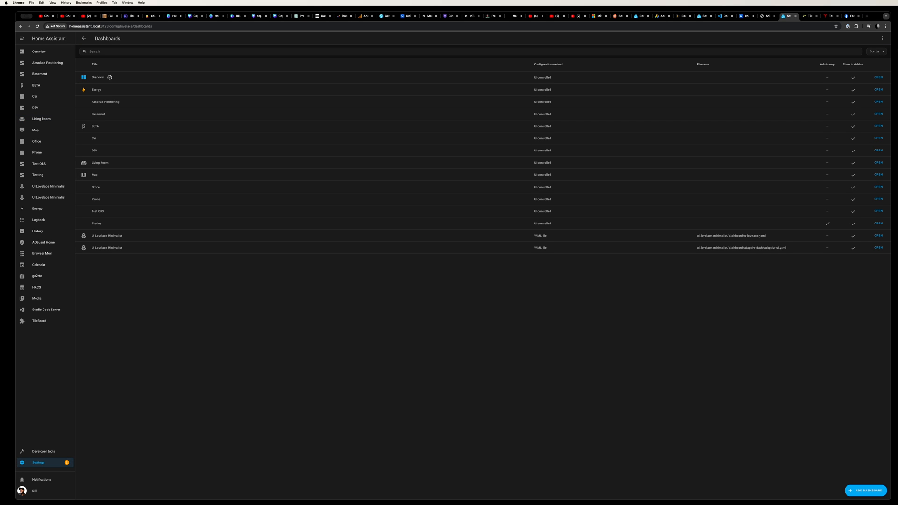
pyautogui.click(885, 38)
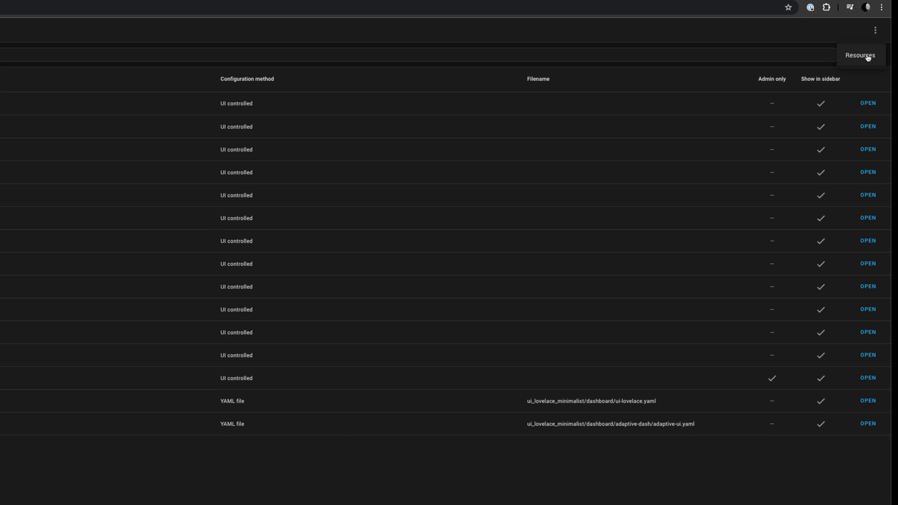
pyautogui.click(861, 54)
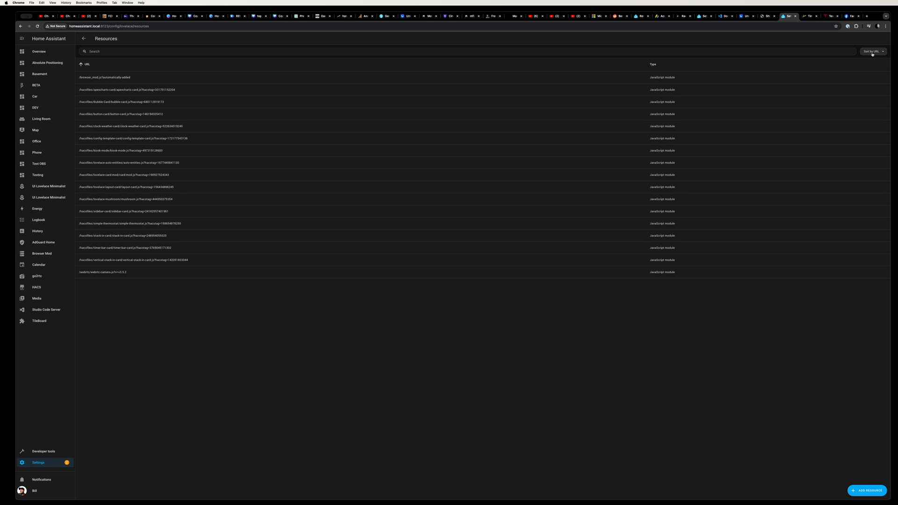
# Add the Google Fonts css2 URL as a Stylesheet resource and create it
pyautogui.click(867, 490)
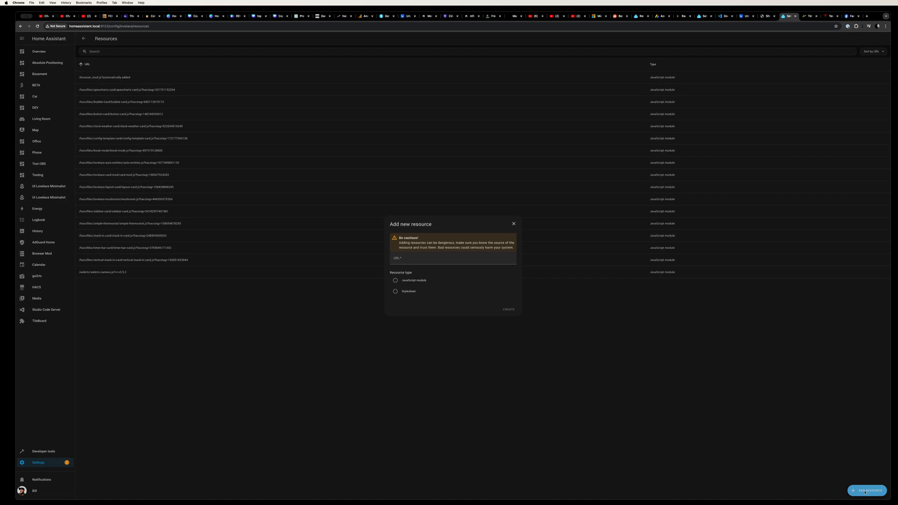
pyautogui.click(347, 305)
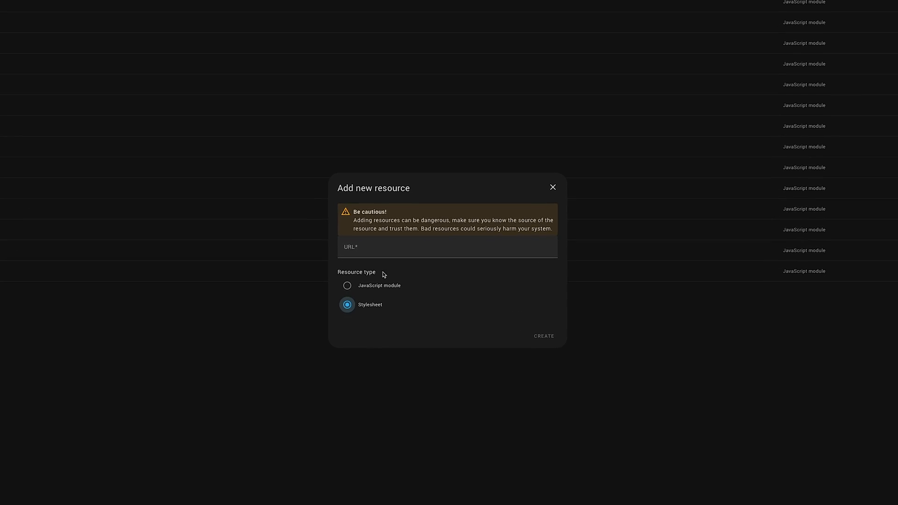
pyautogui.write('https://fonts.googleapis.com/css2?family=Jersey+25&family=Silkscreen:wght@400;700&family=Titan+One')
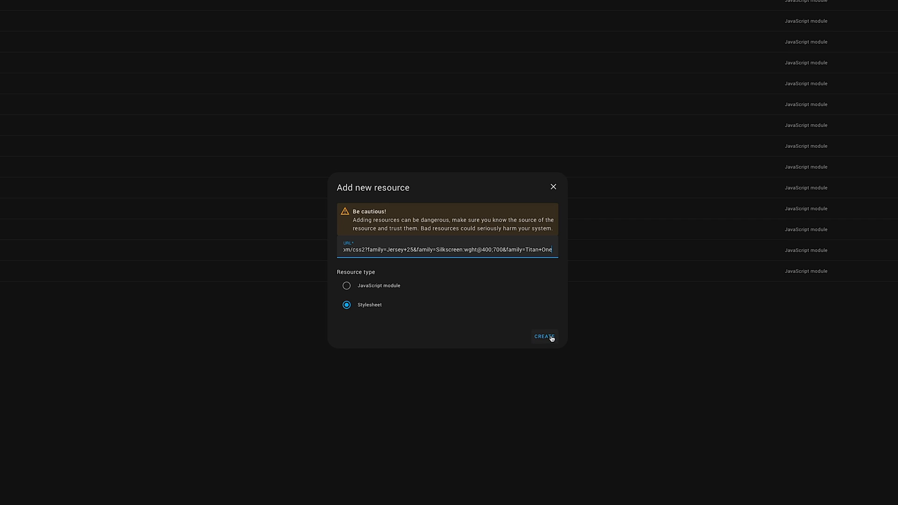
pyautogui.click(544, 337)
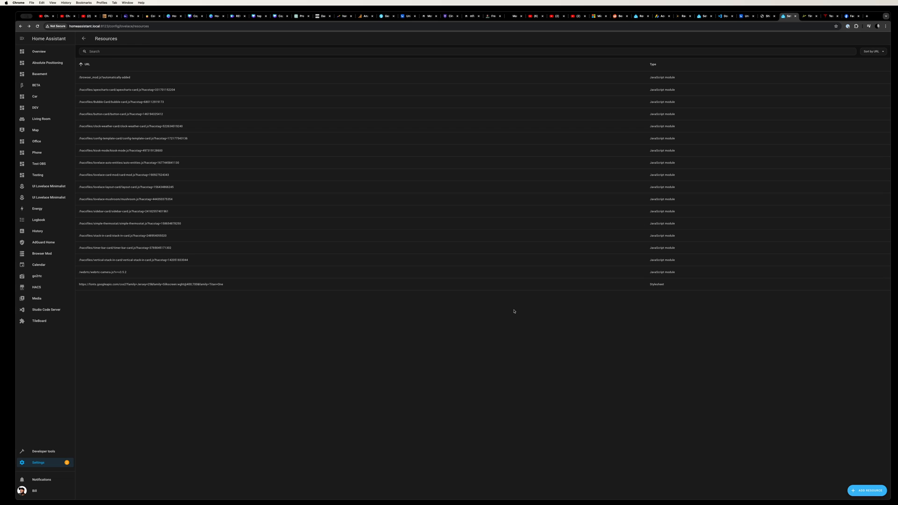
# Set the clock card's primary font-family to 'Titan One' and save
pyautogui.click(41, 119)
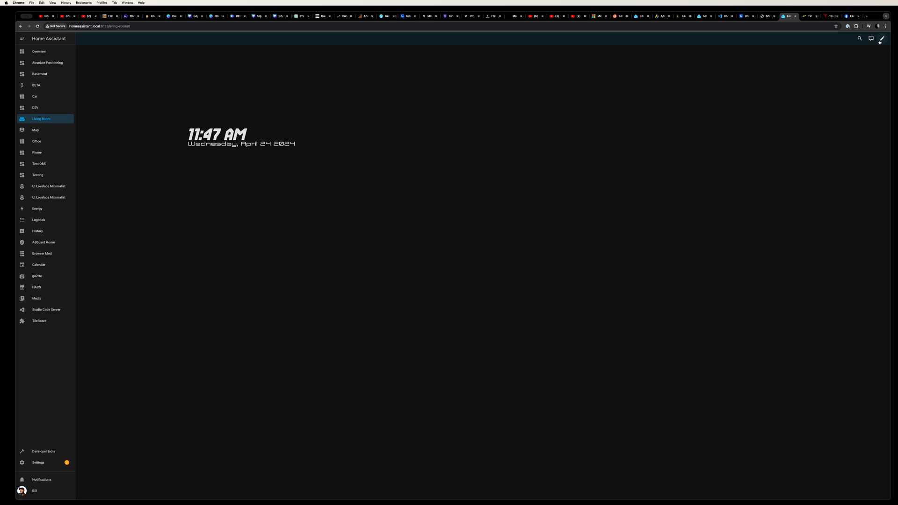
pyautogui.click(882, 39)
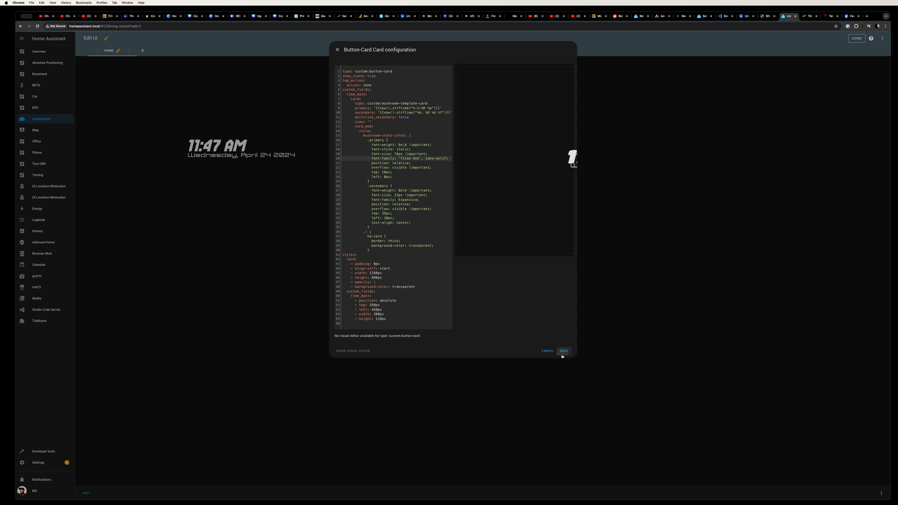
pyautogui.click(564, 351)
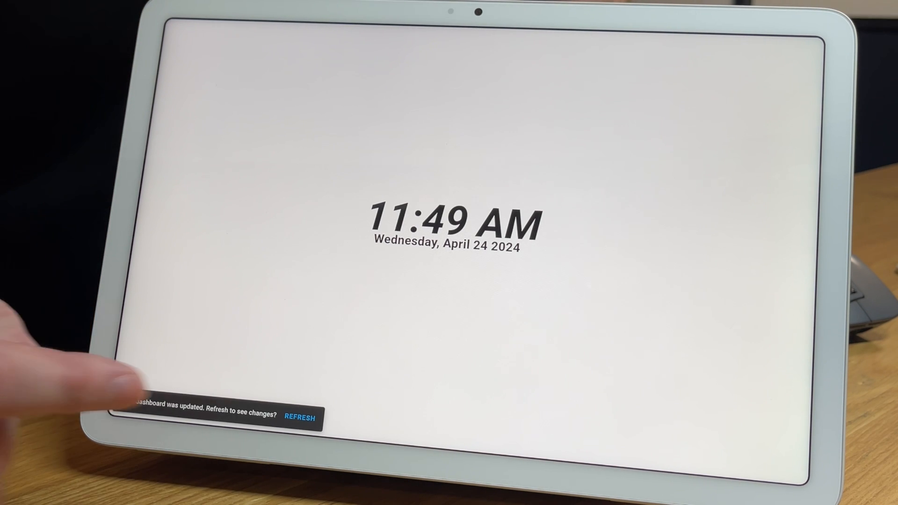
# Give the primary and secondary styles width: 300px and text-align: center, and save
pyautogui.click(299, 416)
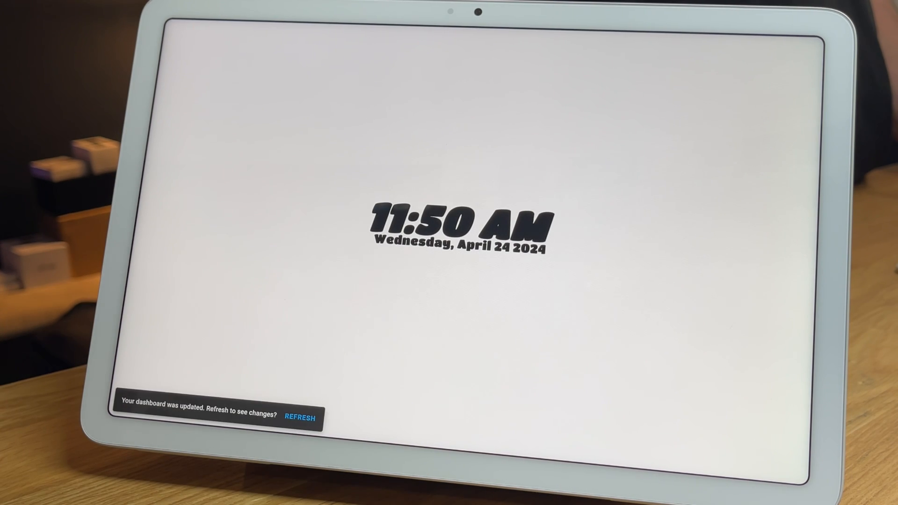
pyautogui.click(300, 417)
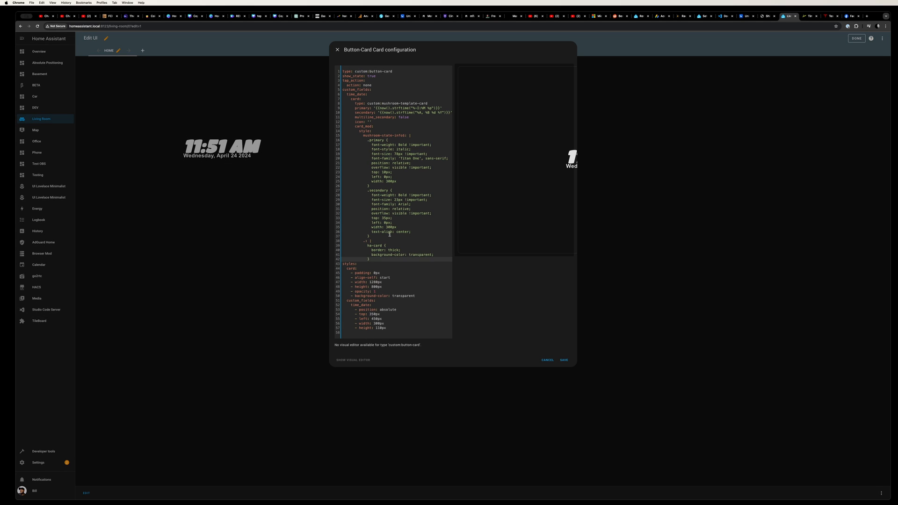
pyautogui.click(563, 360)
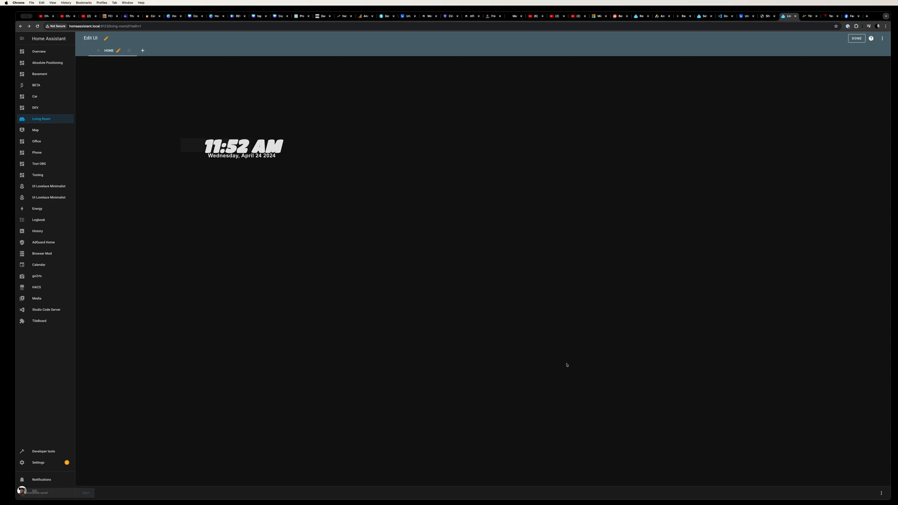